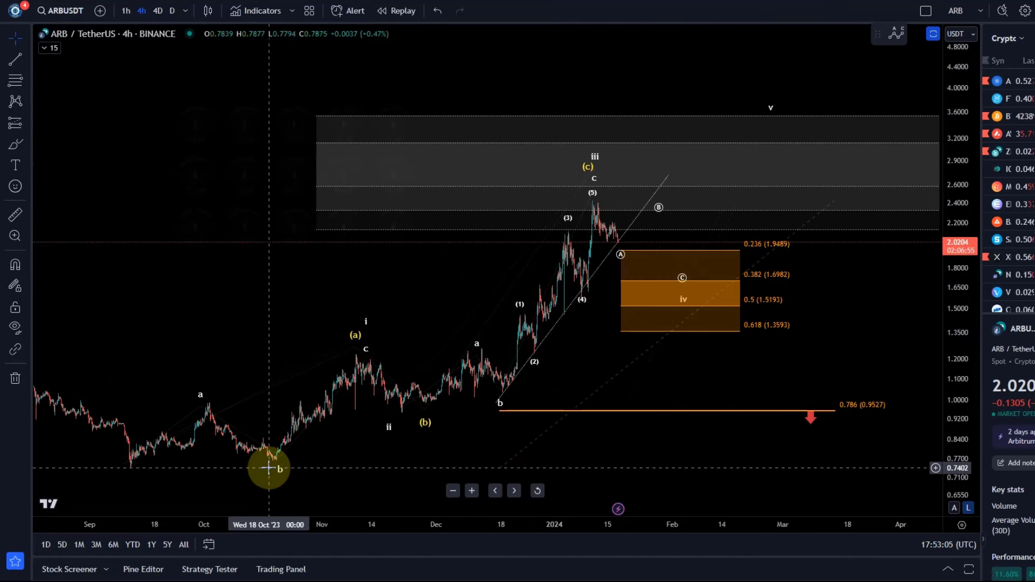
mouse_move(127, 476)
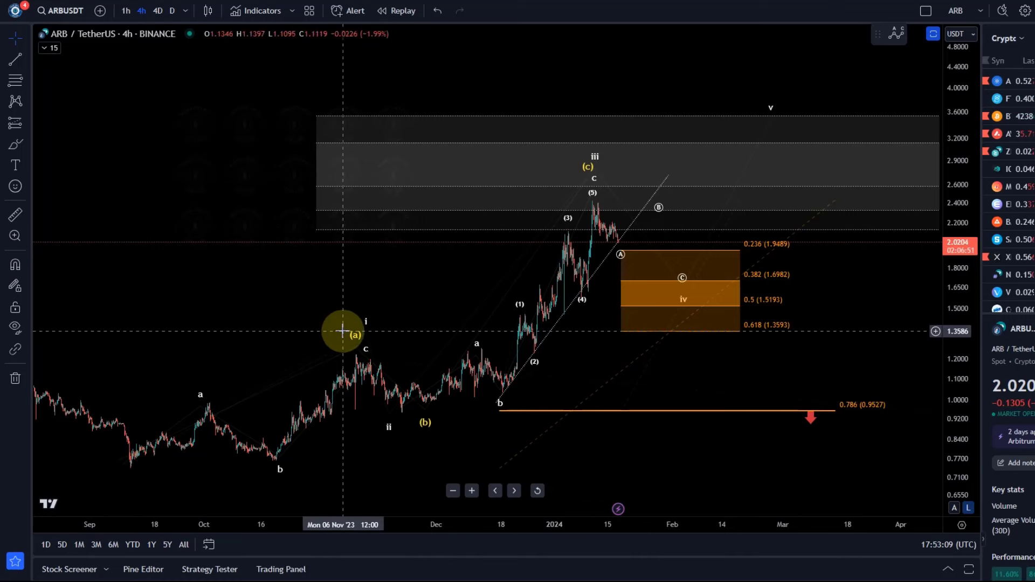
mouse_move(592, 203)
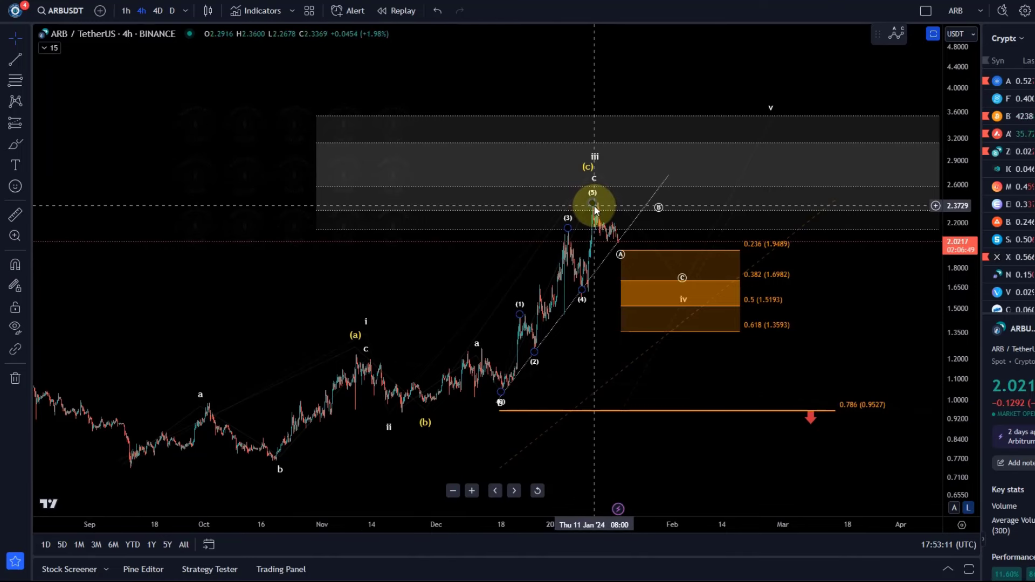
mouse_move(594, 205)
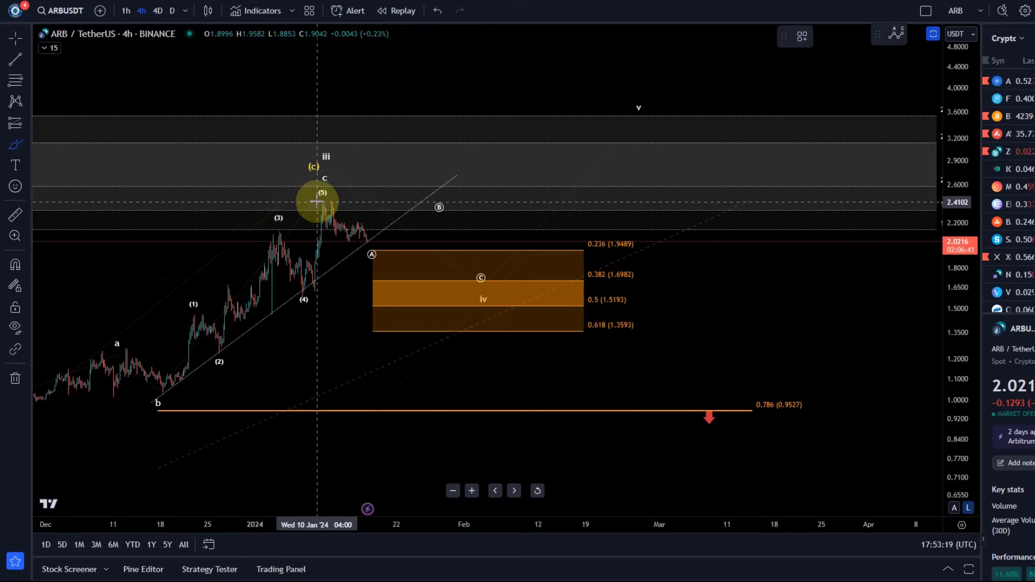
Zoom in on the wave (5) peak and the orange wave-four target box
drag(320, 198, 482, 298)
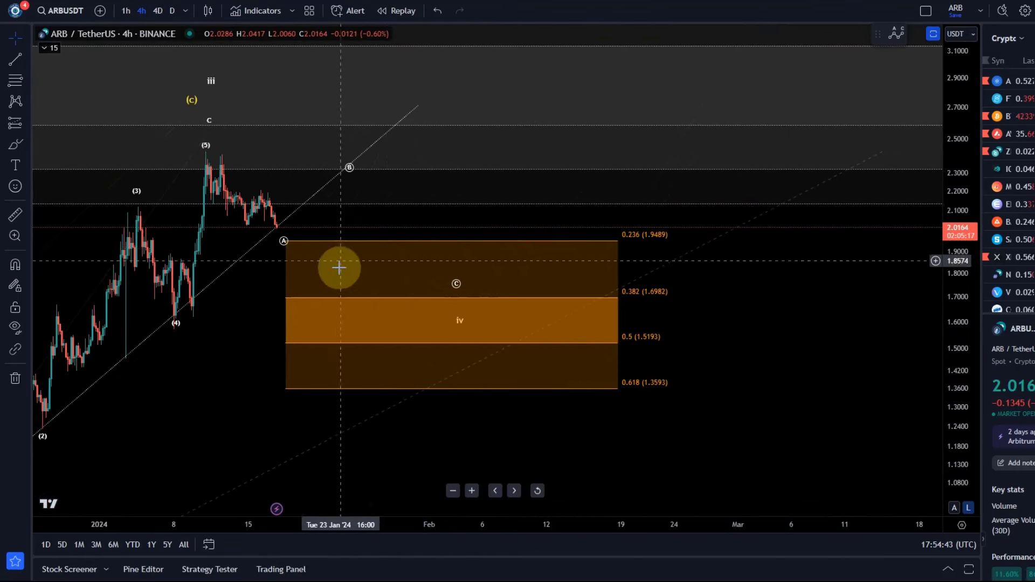
Zoom out to the full wave i–iii count and bring the 1.618–2.618 extension labels into view
drag(341, 267, 462, 235)
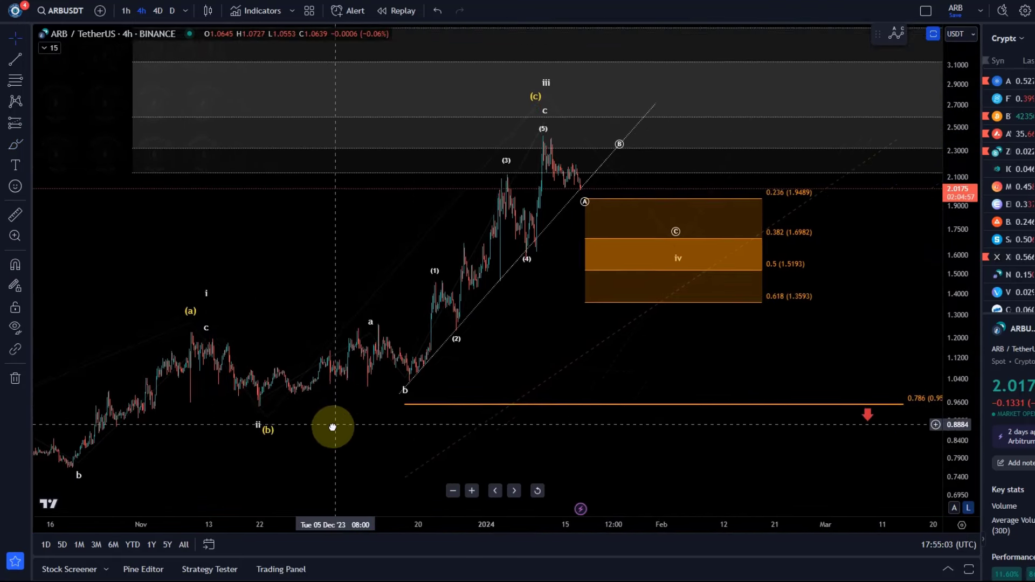
drag(333, 427, 230, 183)
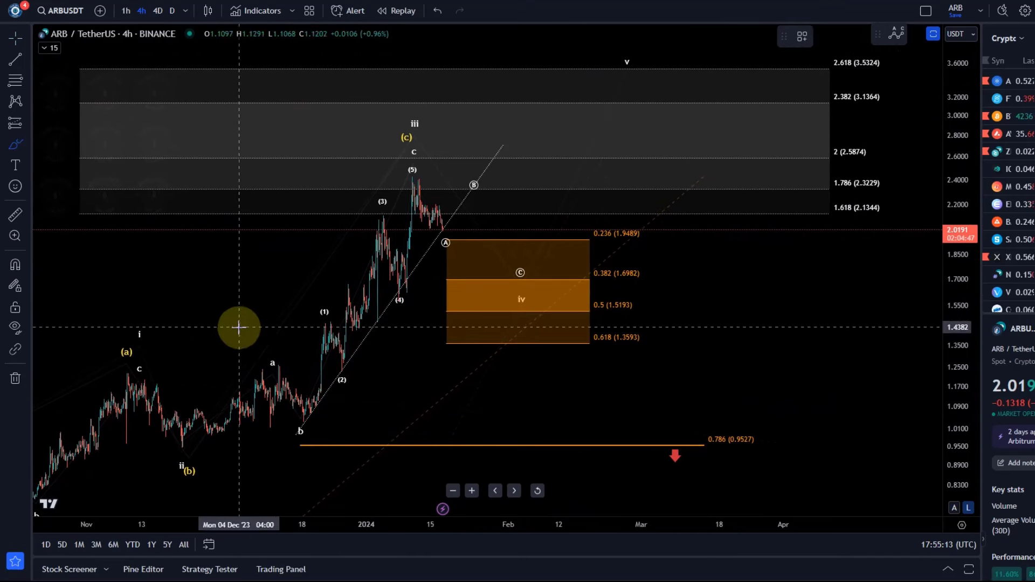
Highlight the (b)–a–b swings and the rally up toward wave (5)
drag(184, 446, 274, 363)
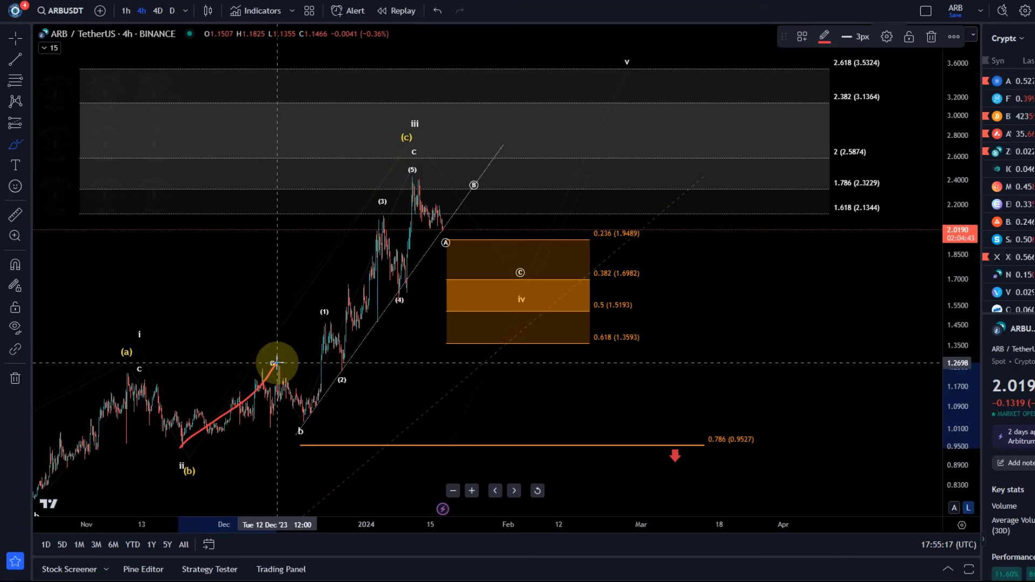
drag(272, 362, 300, 422)
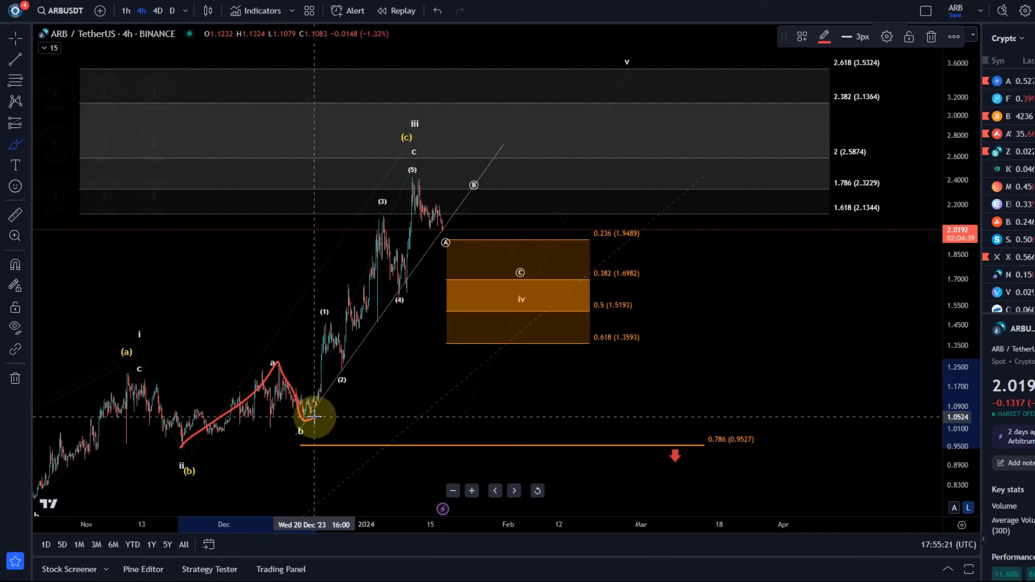
drag(314, 416, 412, 168)
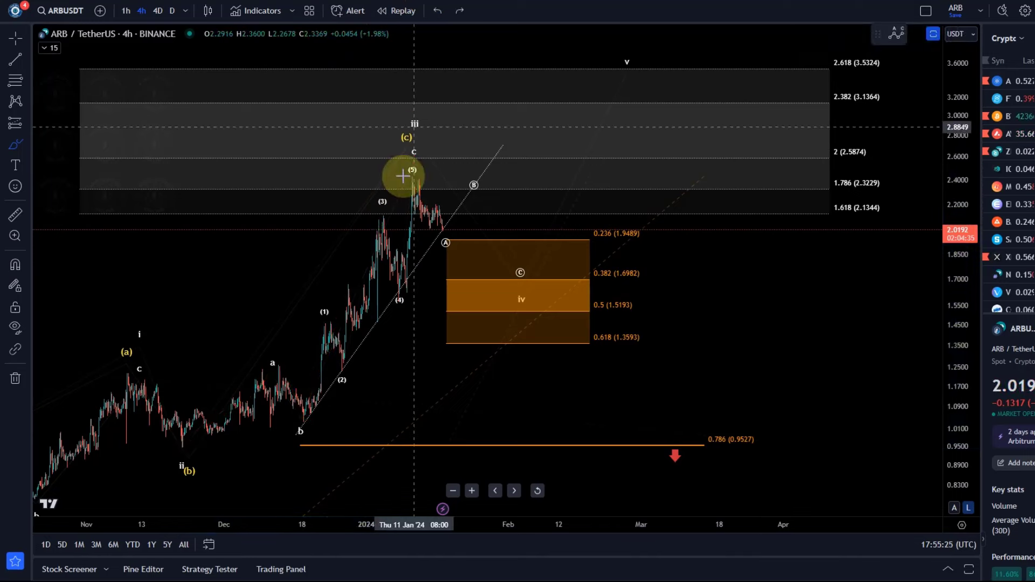
mouse_move(372, 359)
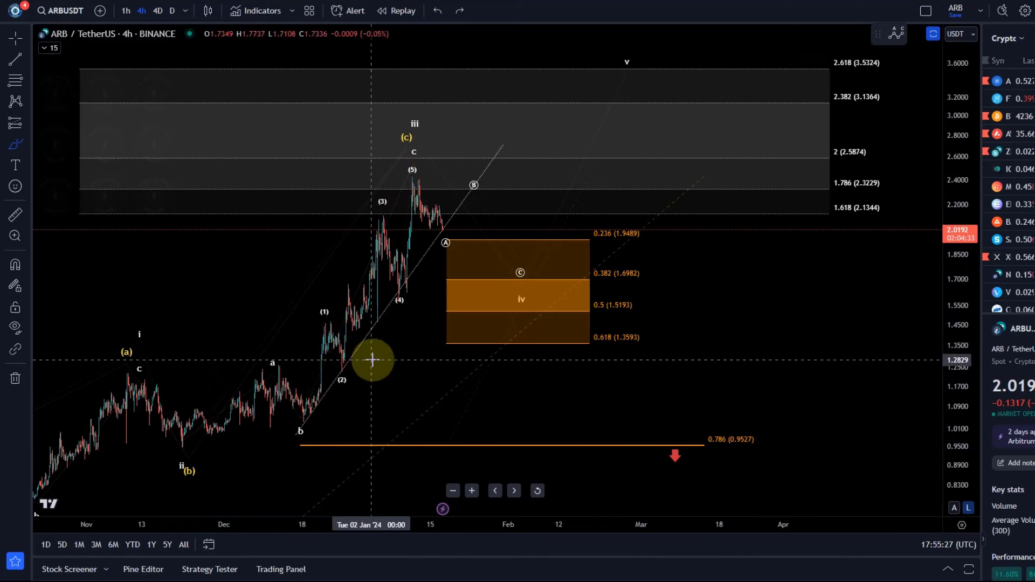
mouse_move(364, 342)
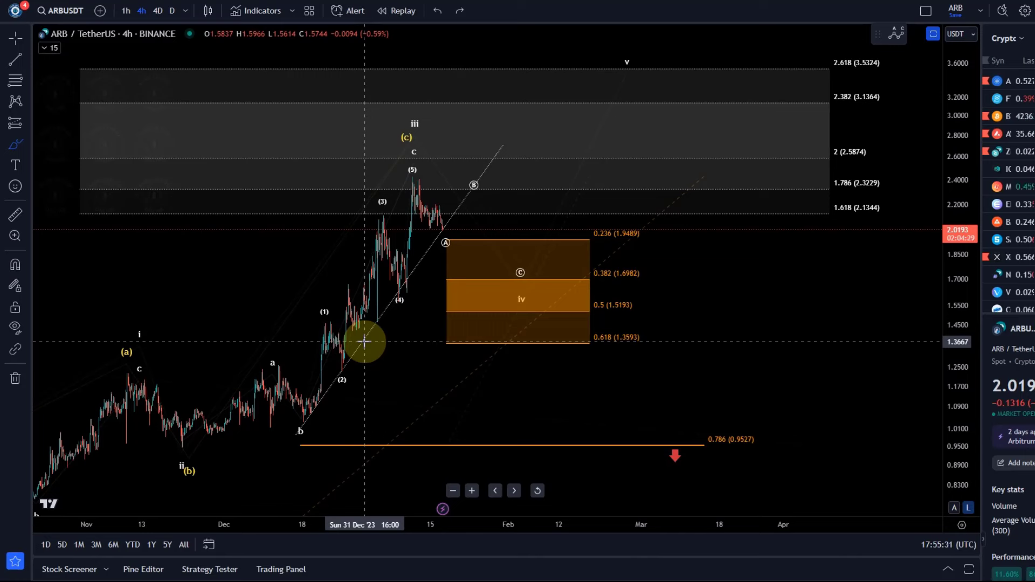
mouse_move(400, 151)
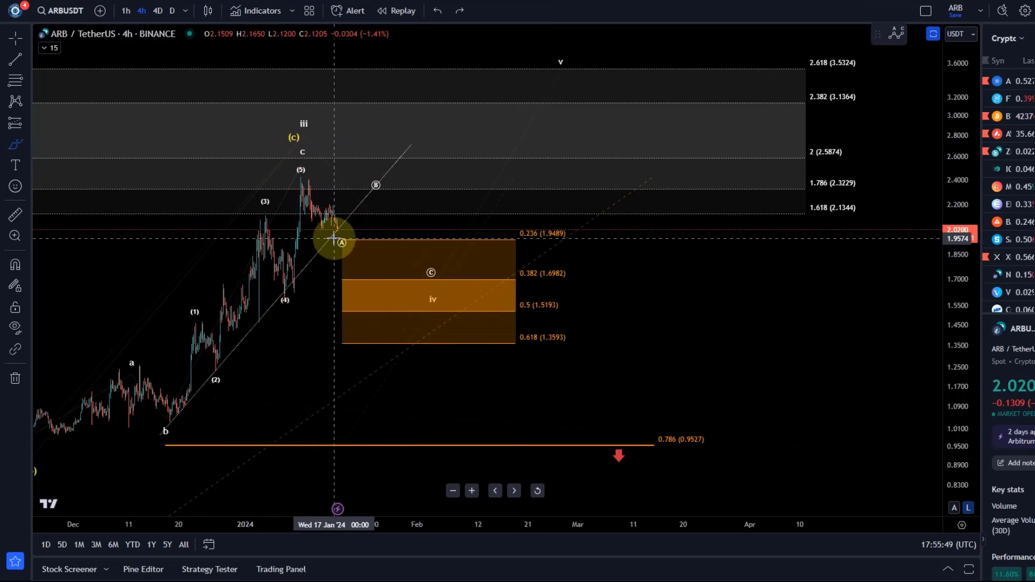
drag(334, 235, 357, 238)
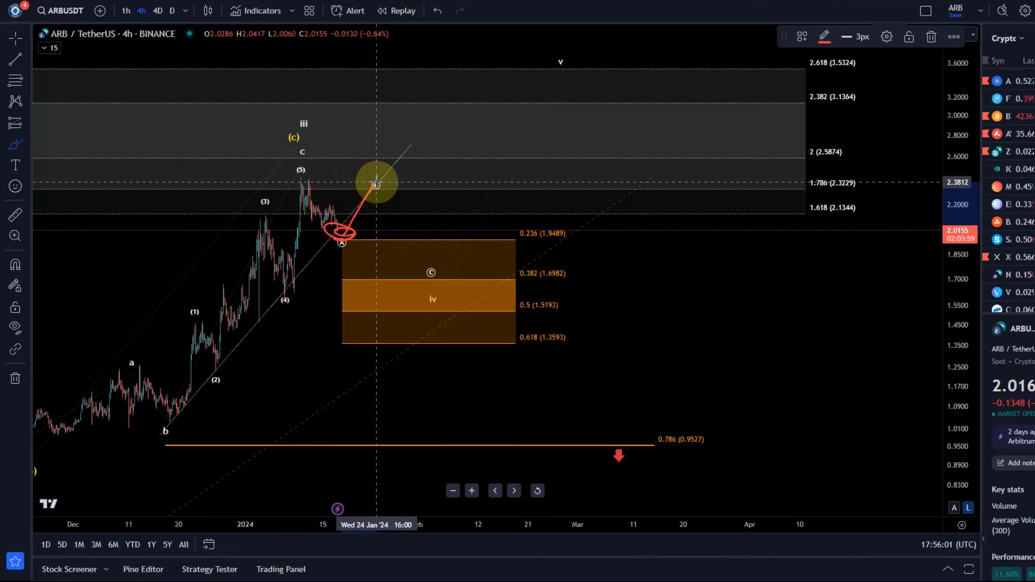
drag(377, 185, 431, 273)
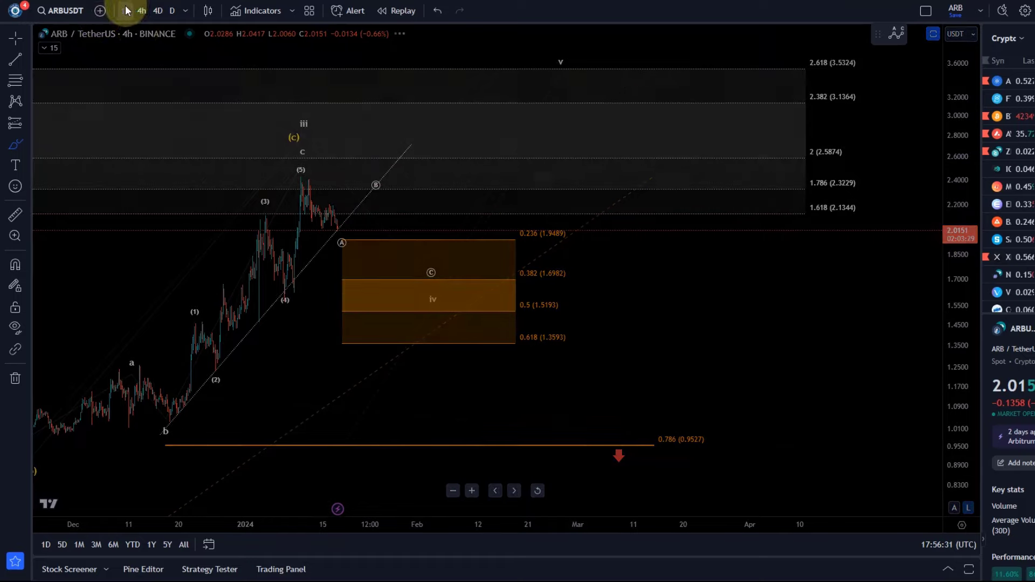
Switch to 1-hour candles and start the small 1–5 impulse count at the peak
click(126, 10)
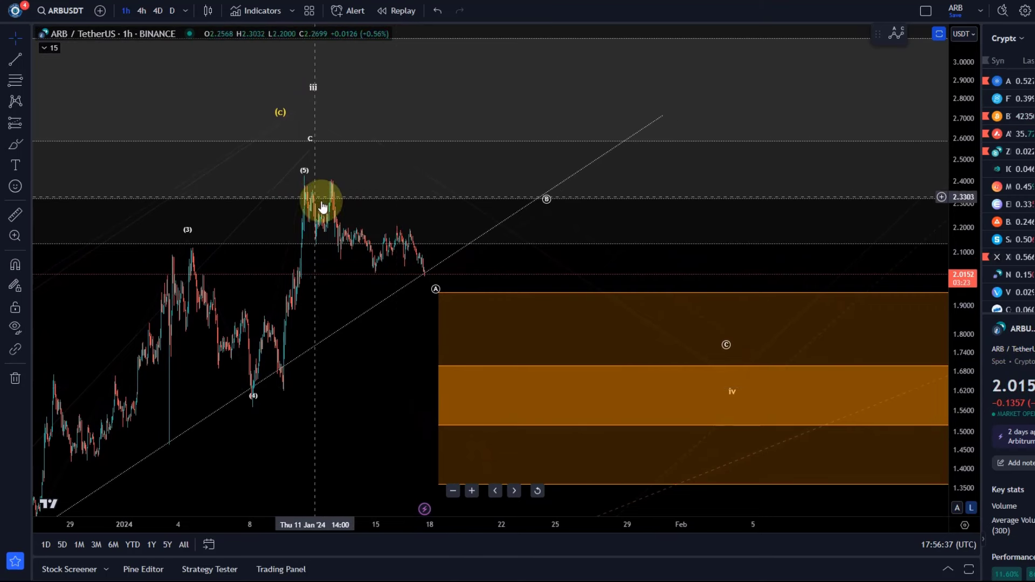
click(15, 101)
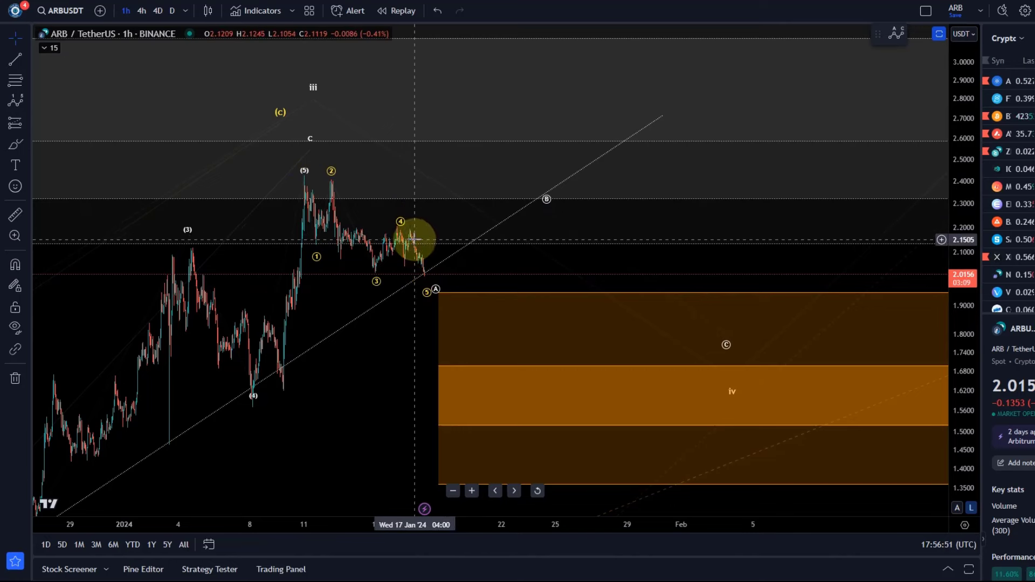
Restyle the small impulse count with a lower degree (parenthesised labels) and white colour
click(410, 238)
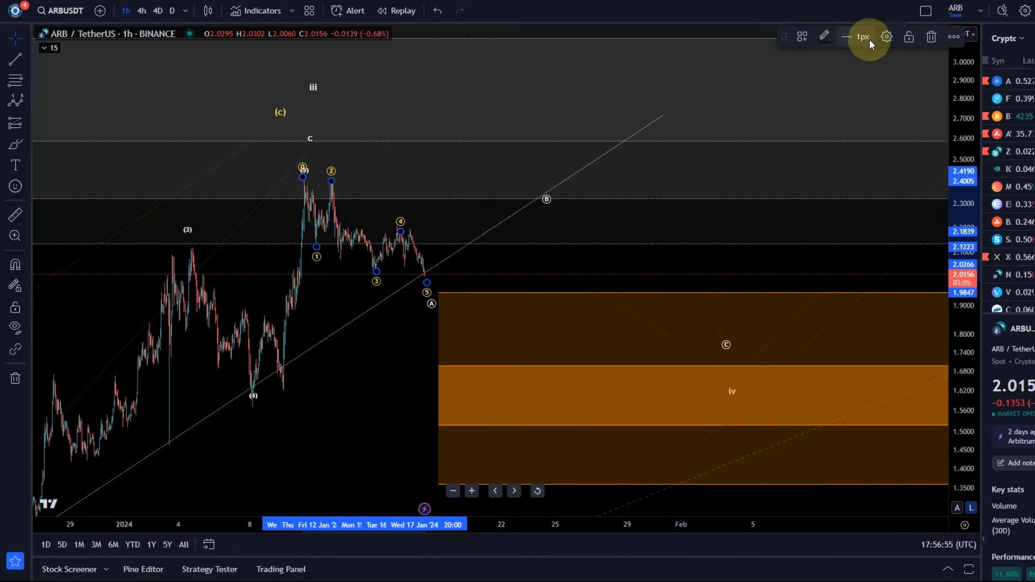
click(886, 36)
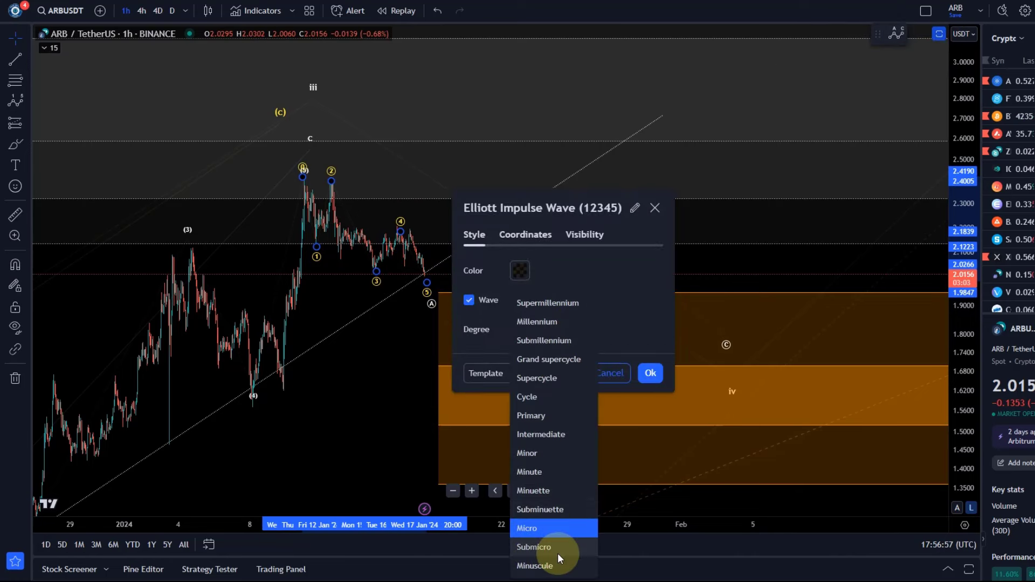
click(520, 271)
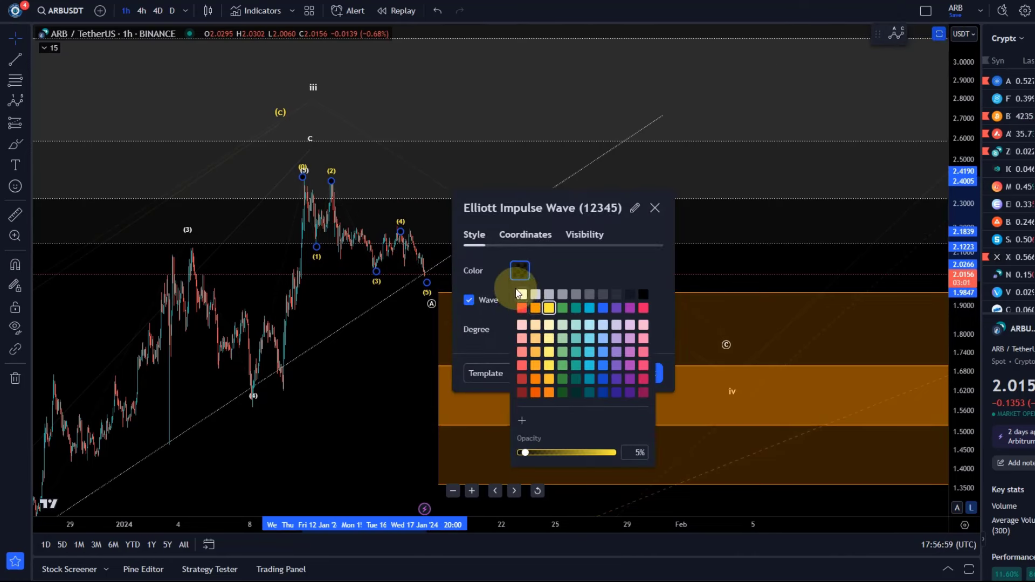
click(655, 208)
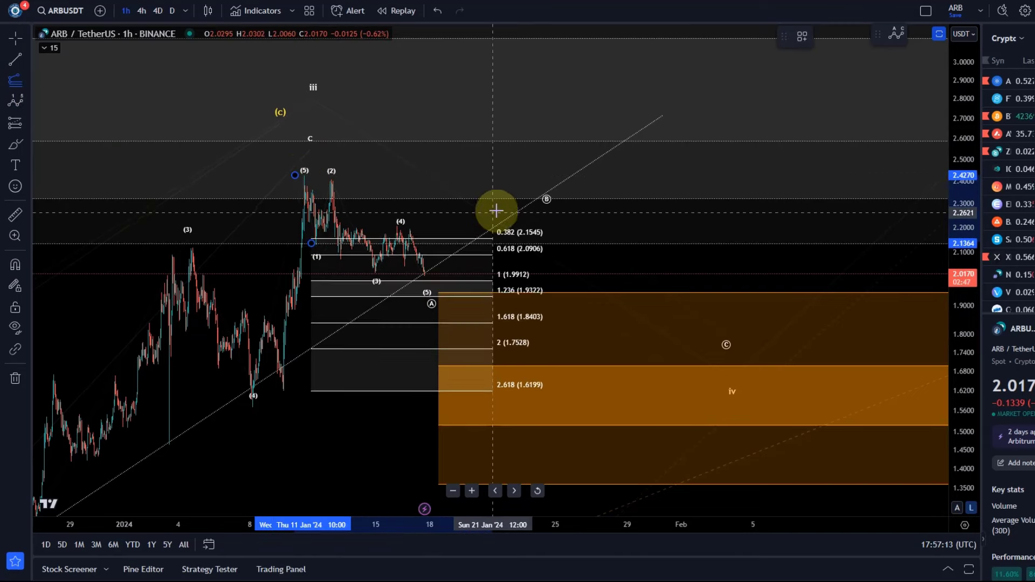
Move the Fibonacci extension's last anchor and change options in its settings
drag(495, 211, 500, 177)
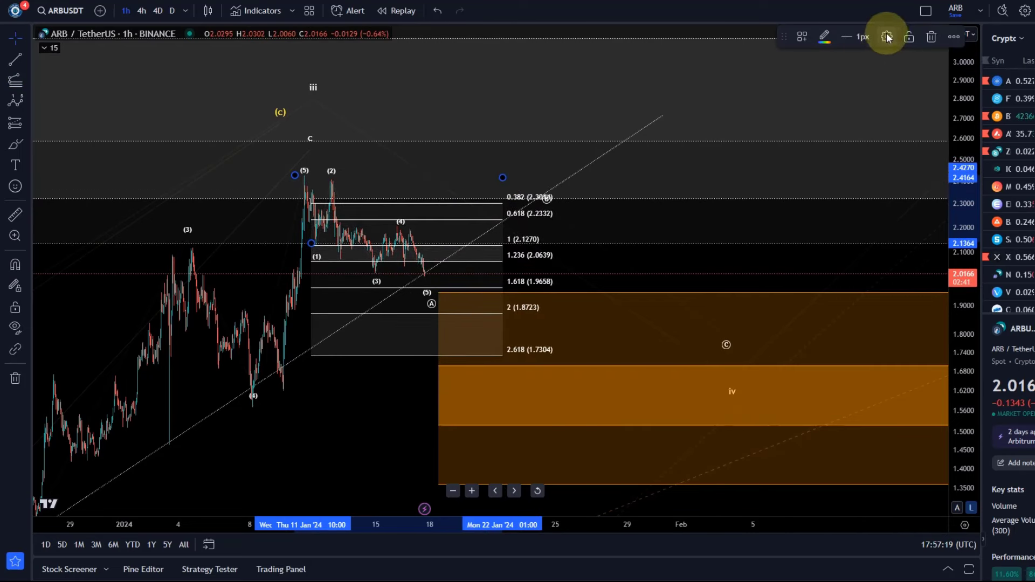
click(886, 37)
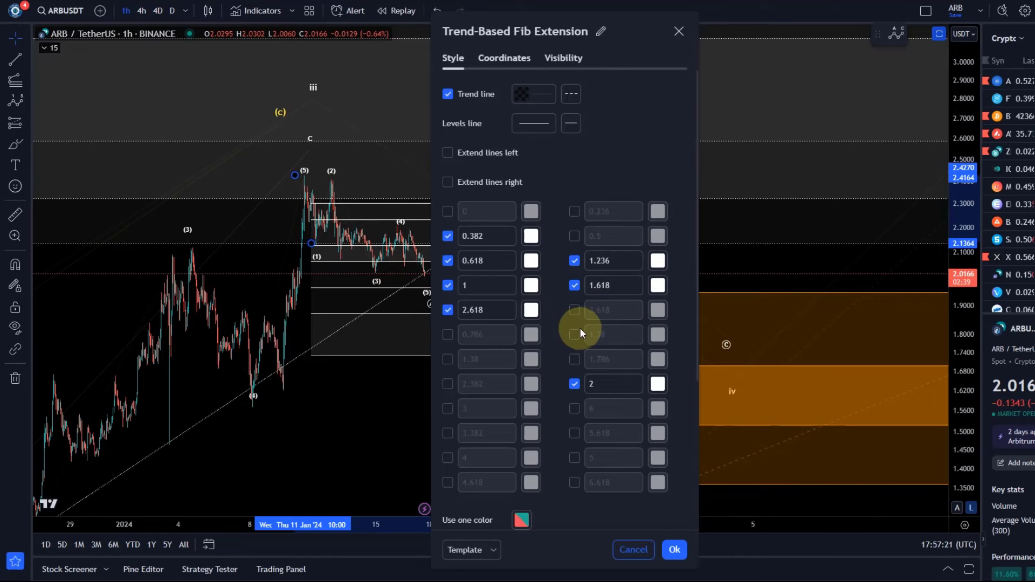
click(674, 550)
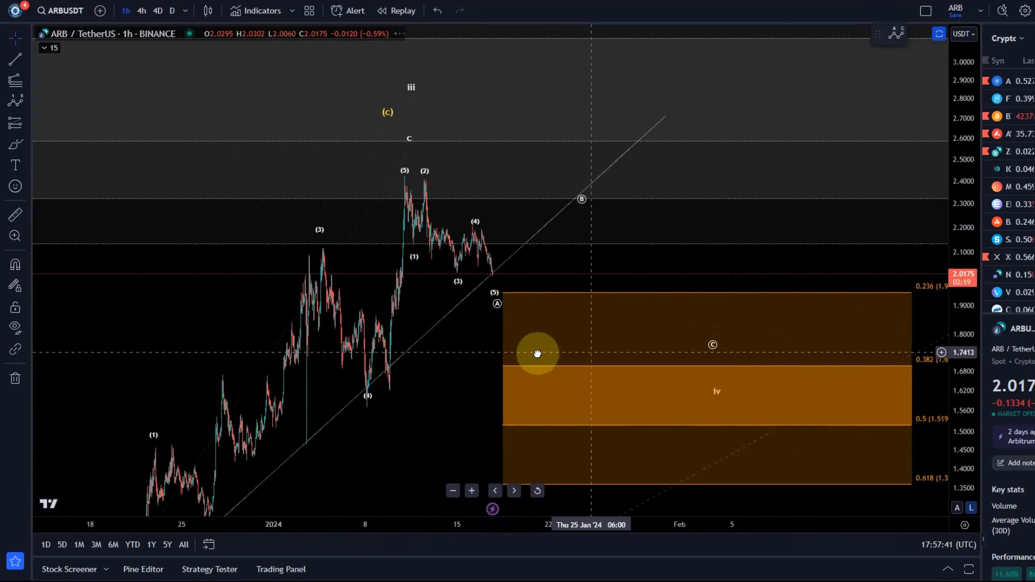
Reframe around the target box and drag the separator up to reveal the indicator panes
drag(537, 353, 558, 350)
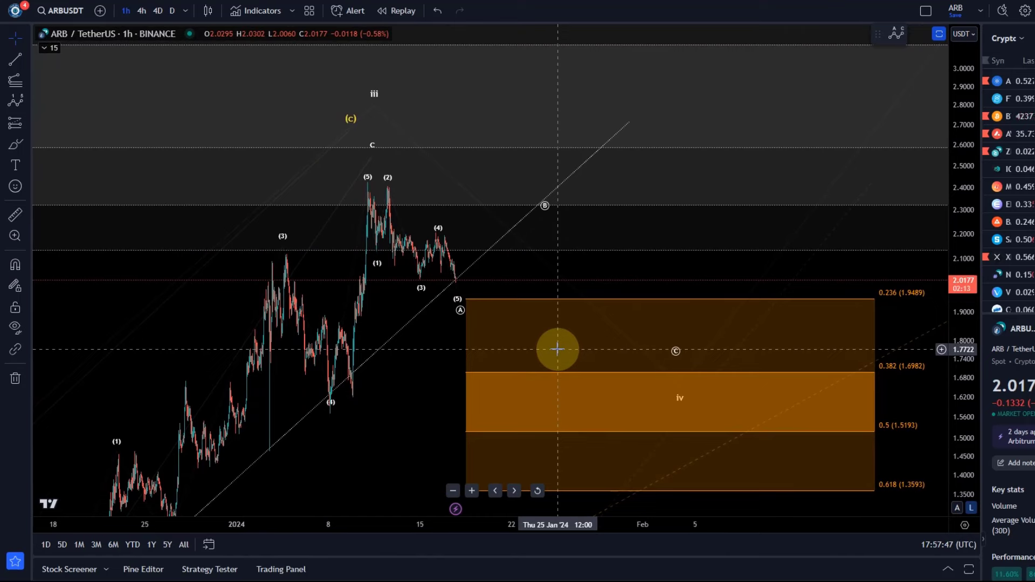
drag(558, 350, 260, 276)
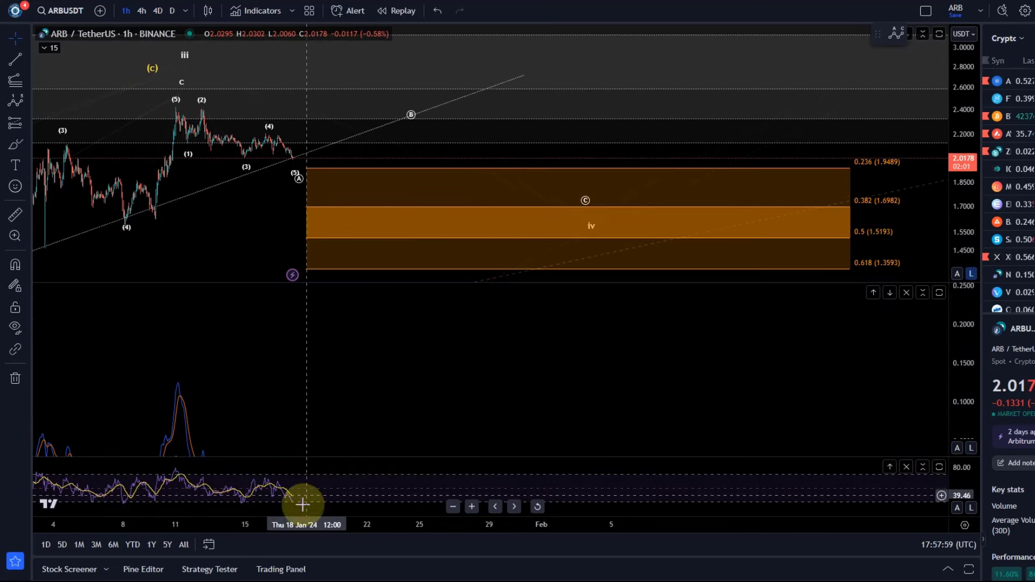
View 4-hour candles, enlarge the RSI pane, then return to 1-hour candles
click(141, 10)
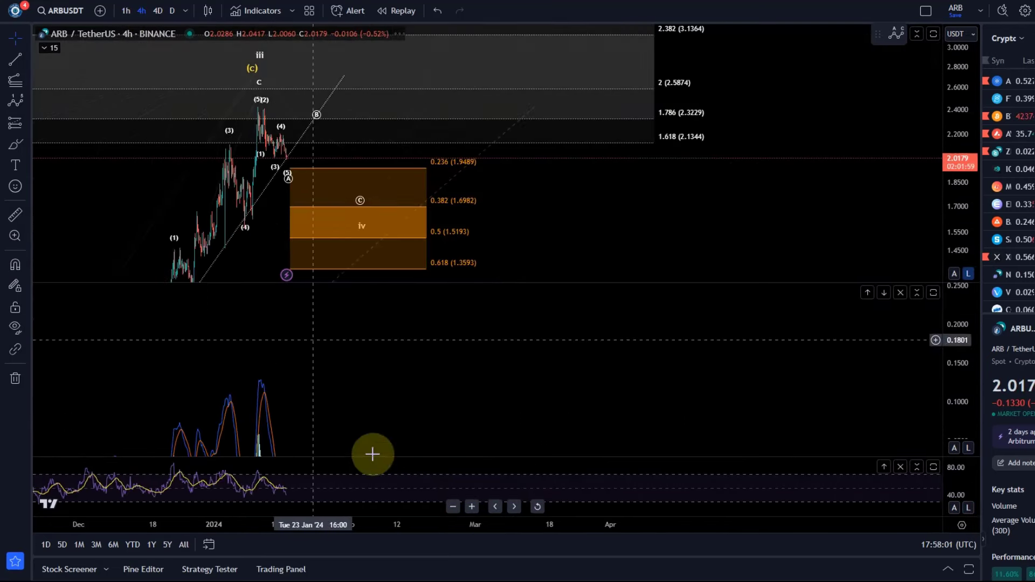
drag(373, 454, 371, 375)
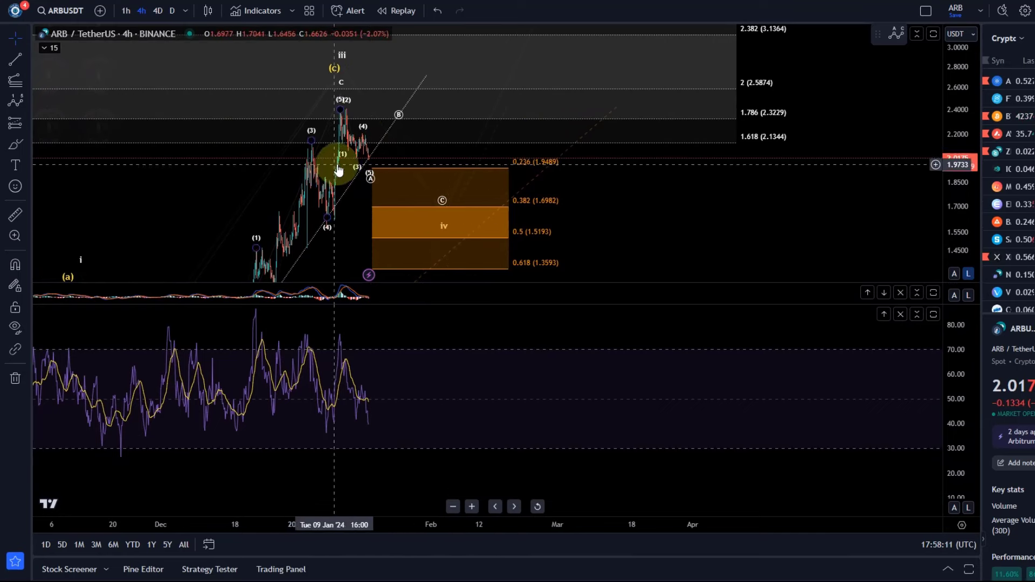
click(126, 10)
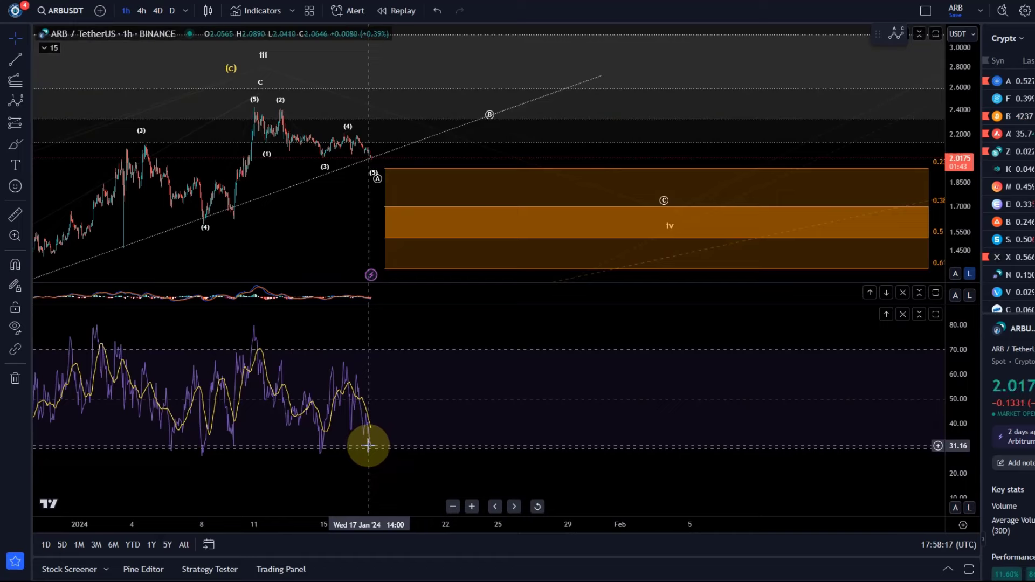
mouse_move(367, 140)
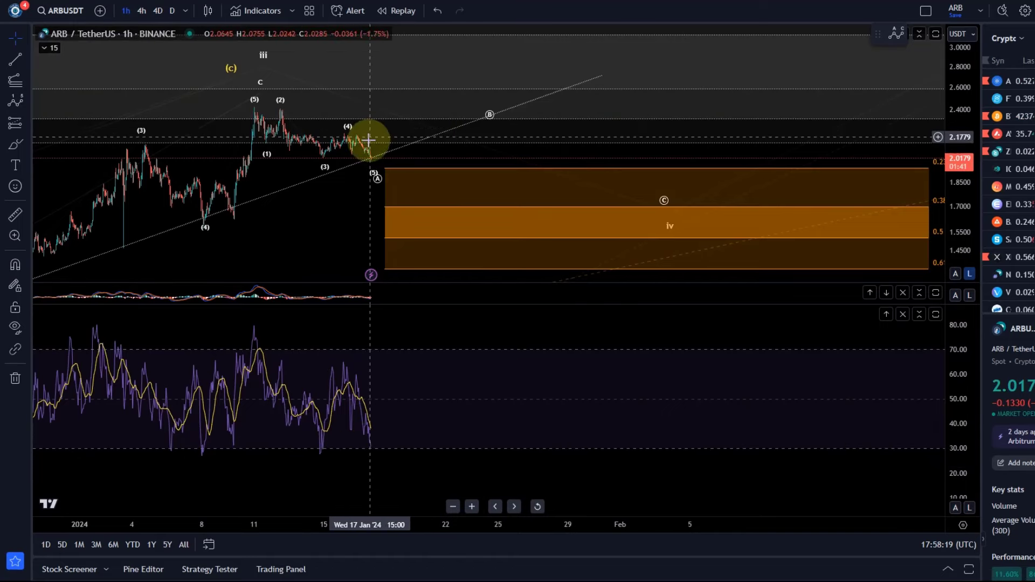
mouse_move(326, 237)
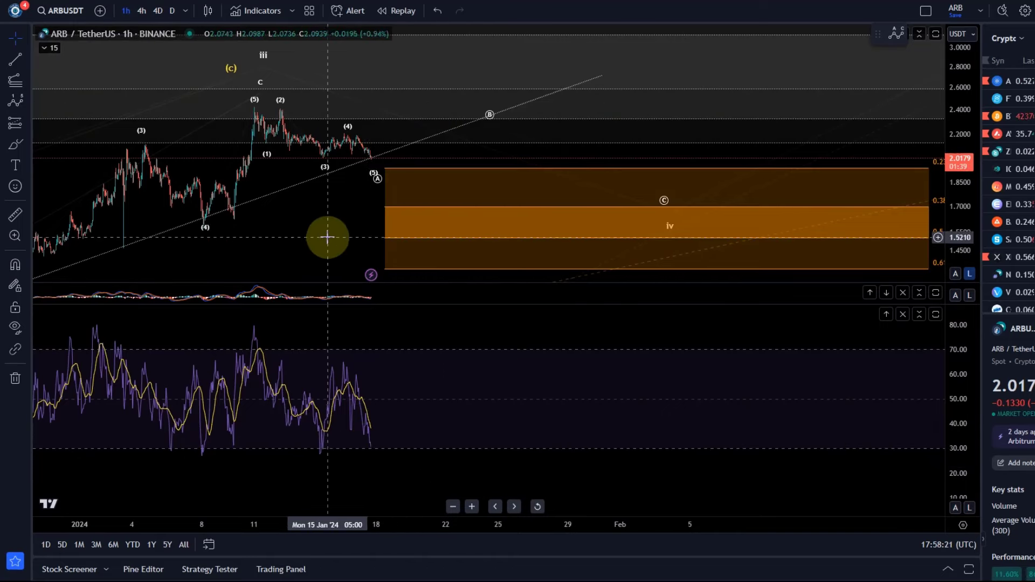